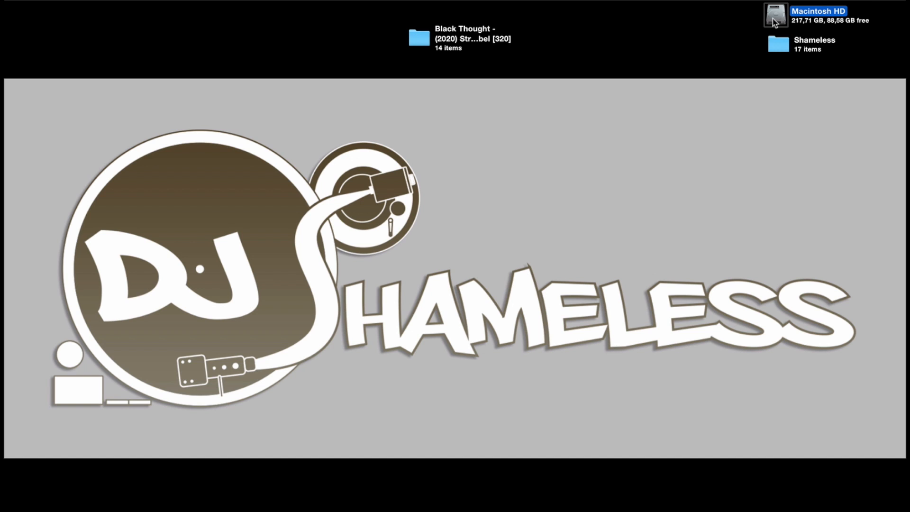
Step: Browse Macintosh HD > Music and show the Hip Hop folder's 545 tracks in column view
{"action": "double_click", "coordinate": [776, 17]}
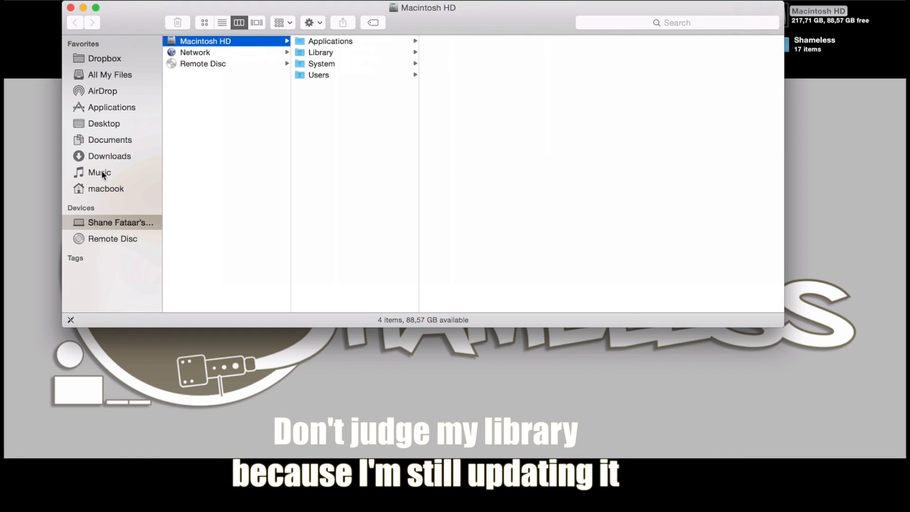
{"action": "left_click", "coordinate": [99, 173]}
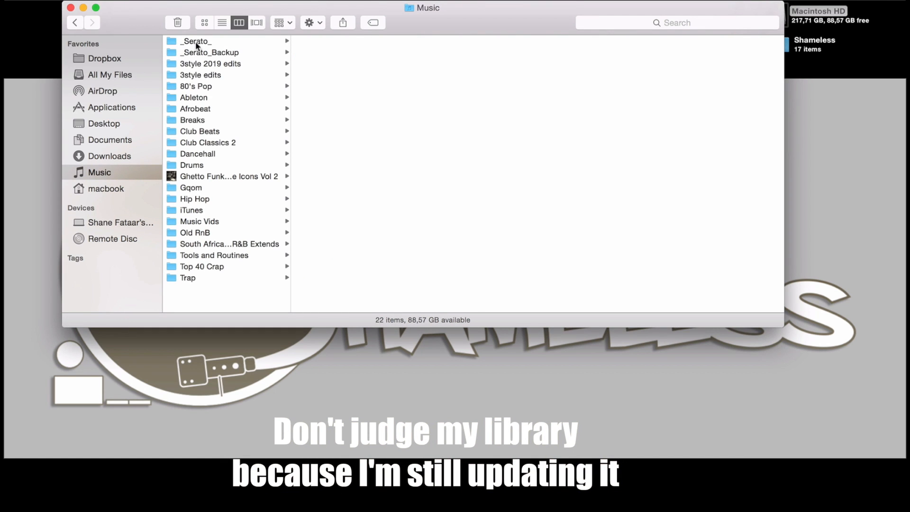
{"action": "left_click", "coordinate": [195, 41]}
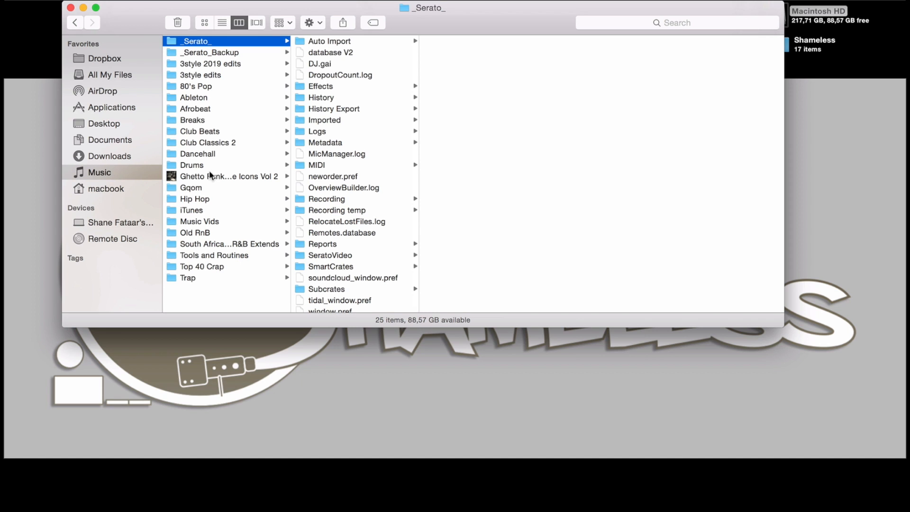
{"action": "left_click", "coordinate": [194, 198]}
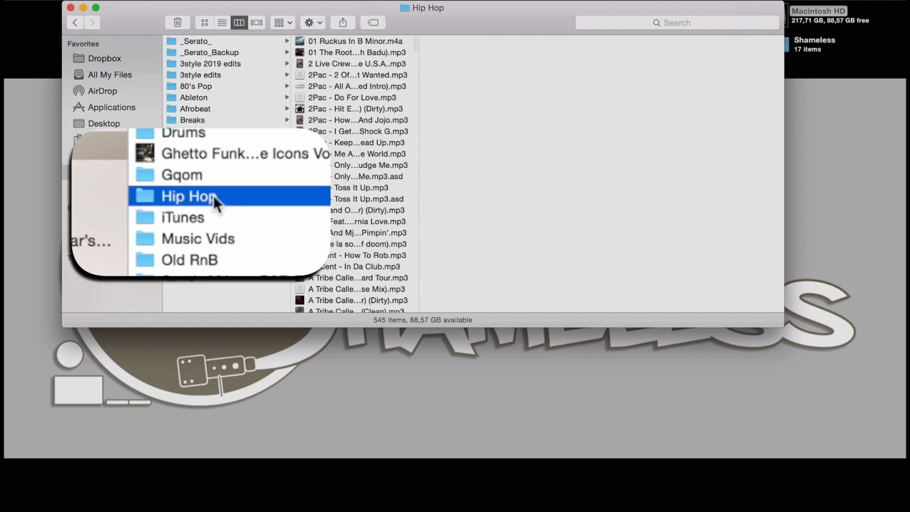
{"action": "mouse_move", "coordinate": [234, 202]}
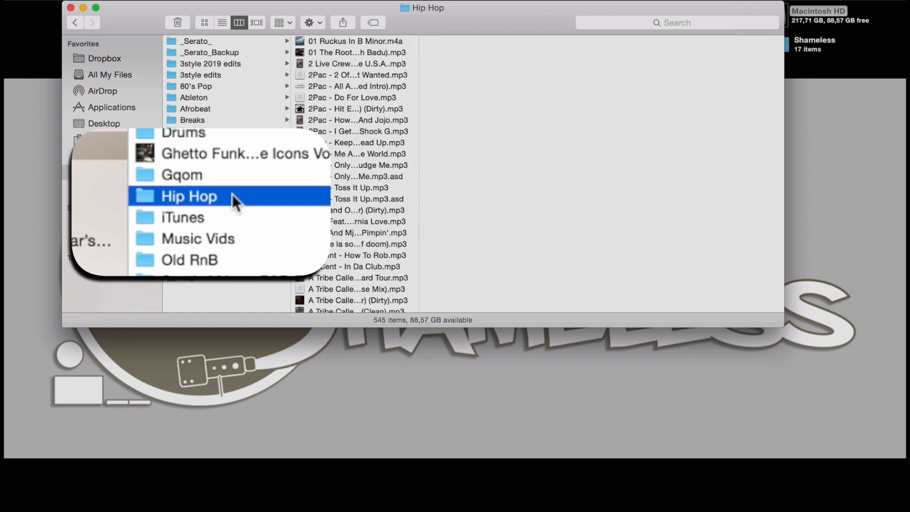
Step: Make a 'Hip Hop alias' beside the Hip Hop folder and view the _Serato_ folder contents
{"action": "right_click", "coordinate": [195, 198]}
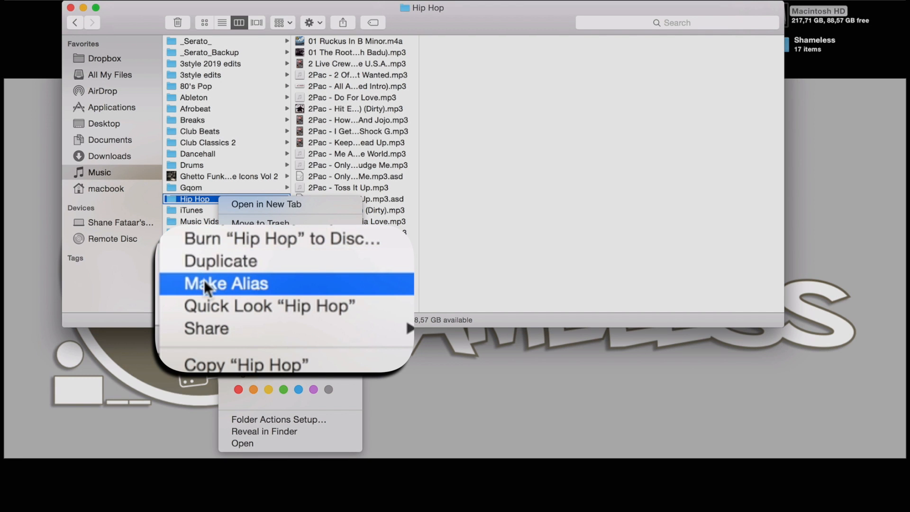
{"action": "left_click", "coordinate": [226, 283]}
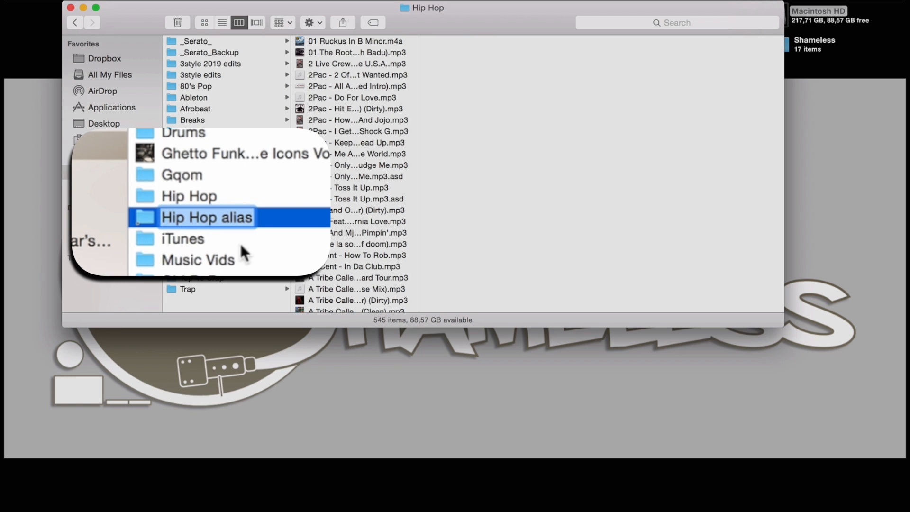
{"action": "mouse_move", "coordinate": [260, 240]}
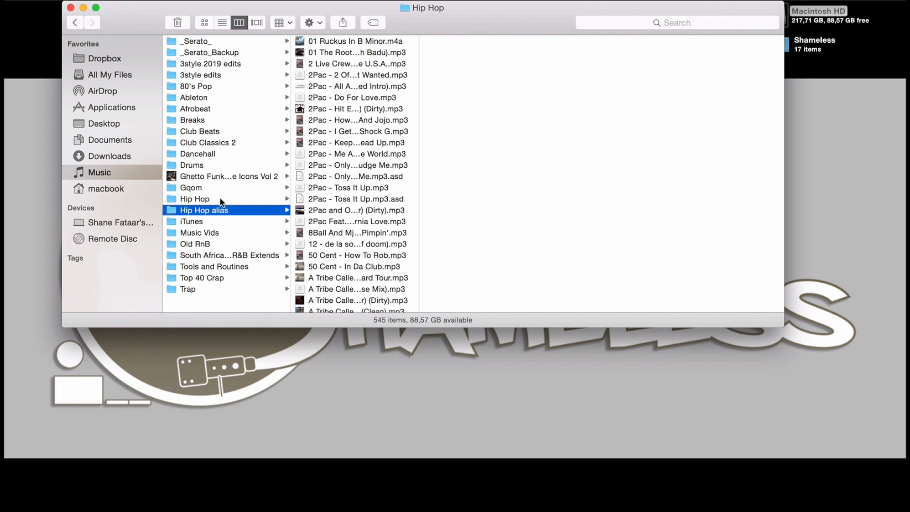
{"action": "left_click", "coordinate": [195, 199]}
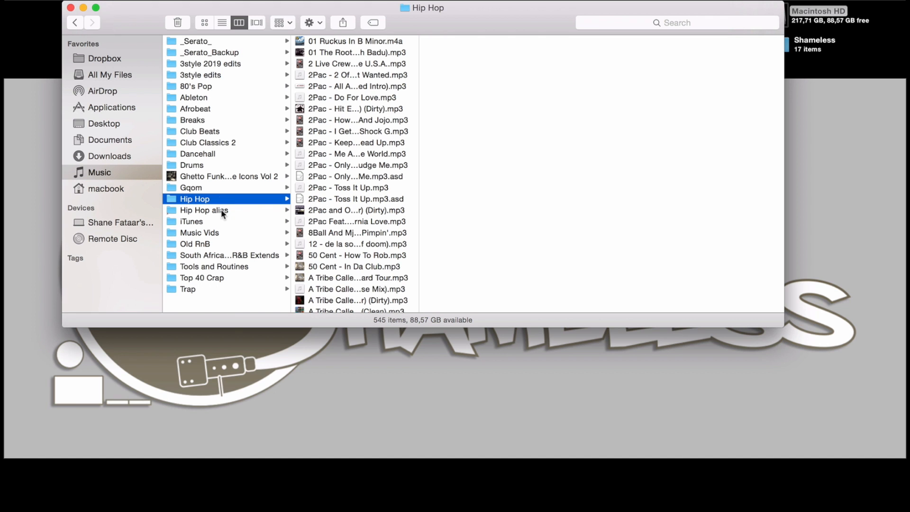
{"action": "right_click", "coordinate": [204, 209]}
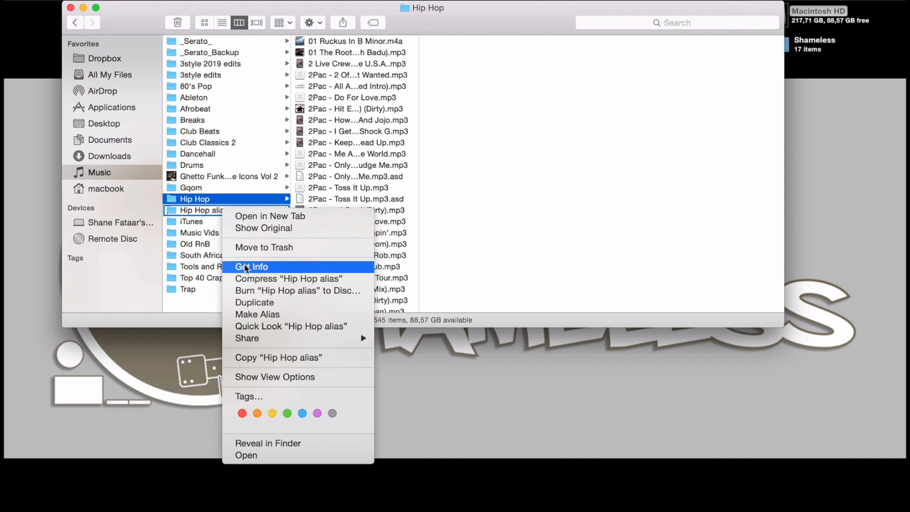
{"action": "left_click", "coordinate": [251, 267]}
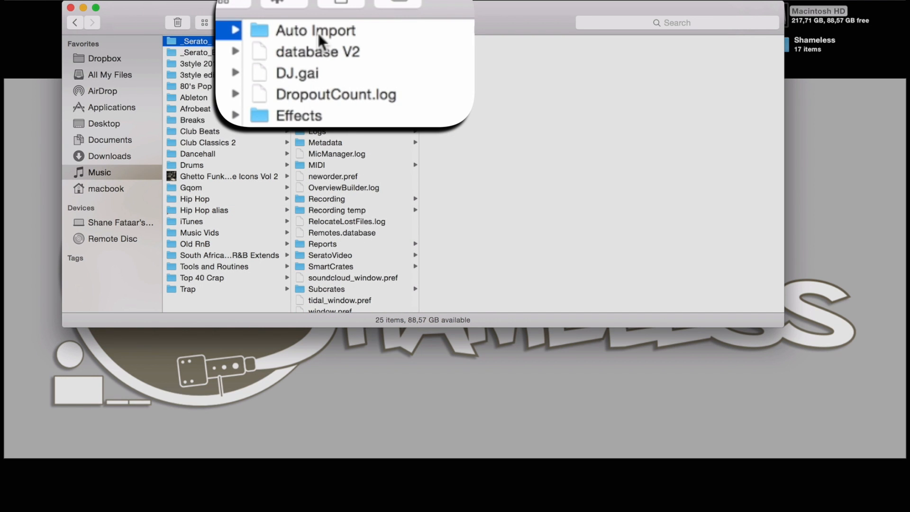
Step: Put the Hip Hop alias into _Serato_/Auto Import with the other genre aliases and launch Serato
{"action": "left_click", "coordinate": [315, 31]}
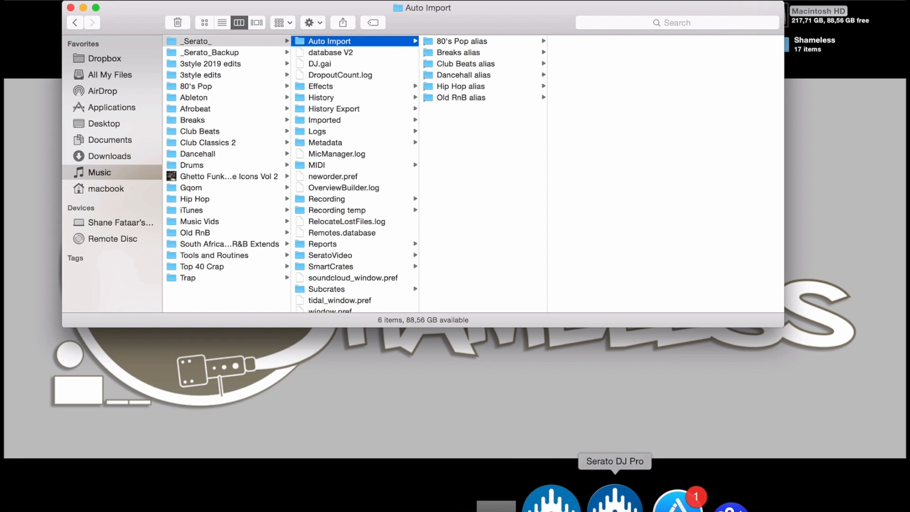
{"action": "left_click", "coordinate": [614, 496]}
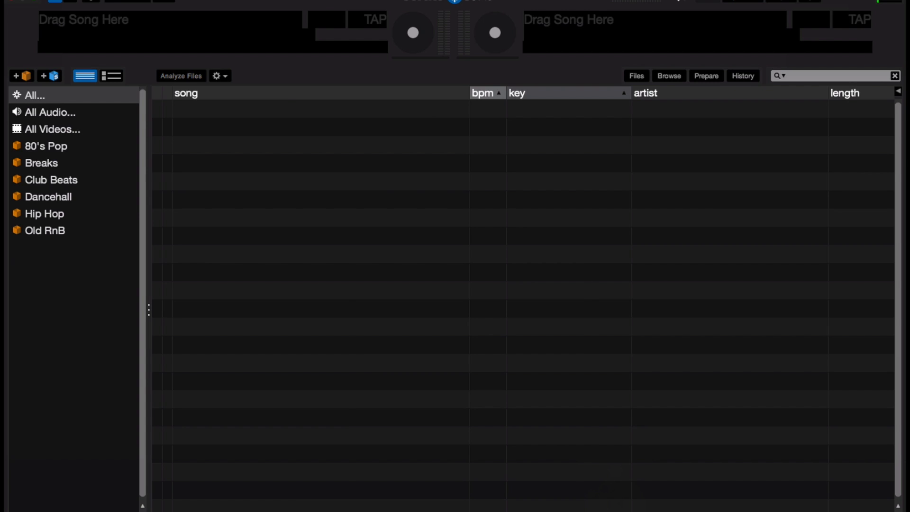
Step: Search the Hip Hop crate for 'black thought', finding two tracks, then clear the search
{"action": "left_click", "coordinate": [44, 372]}
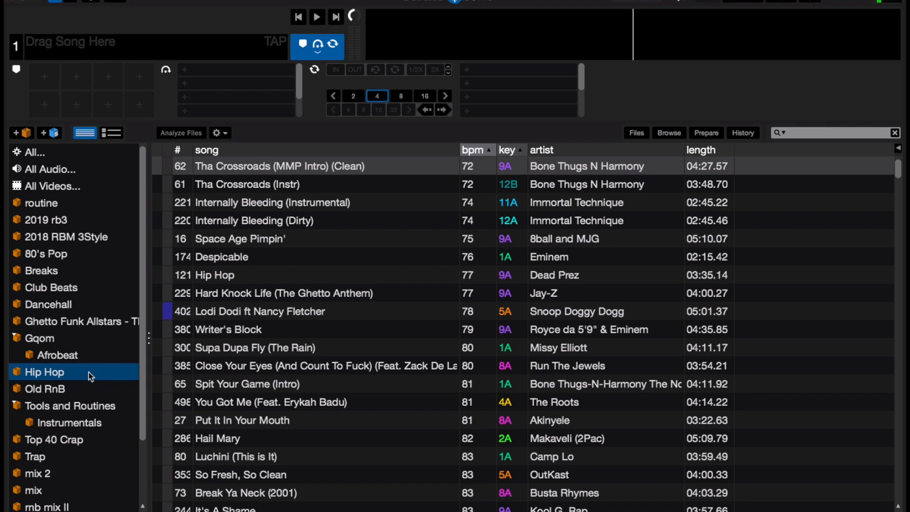
{"action": "left_click", "coordinate": [833, 133]}
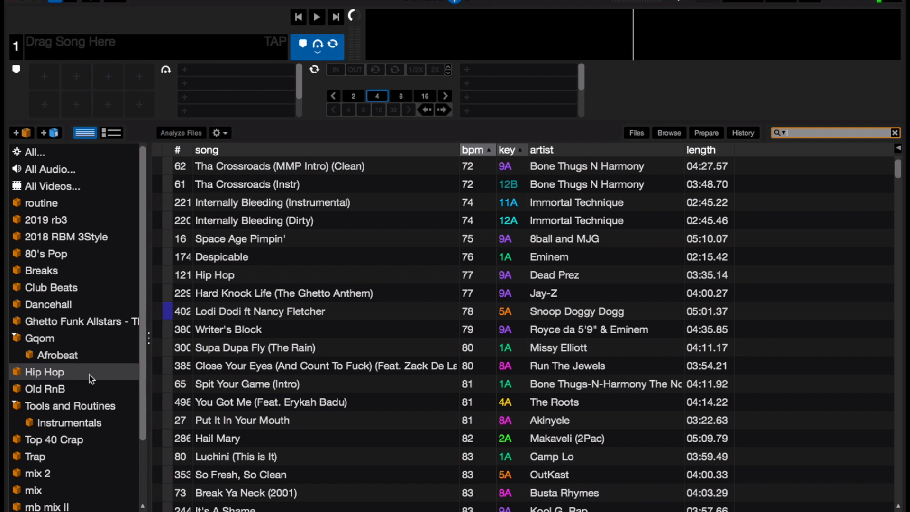
{"action": "mouse_move", "coordinate": [747, 164]}
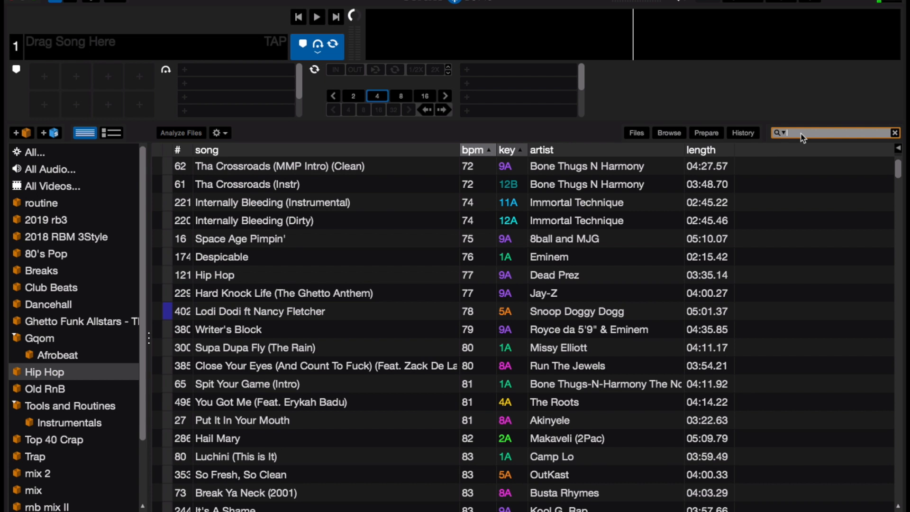
{"action": "type", "text": "black though"}
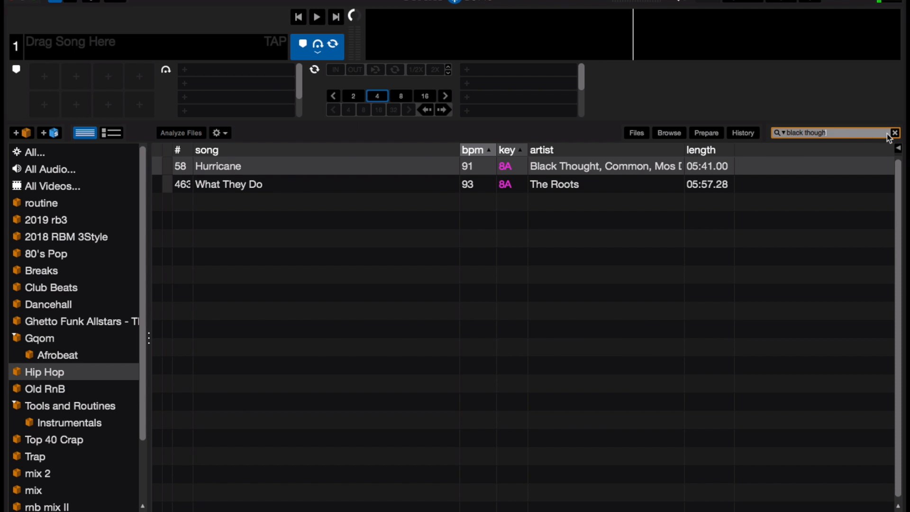
{"action": "left_click", "coordinate": [895, 132]}
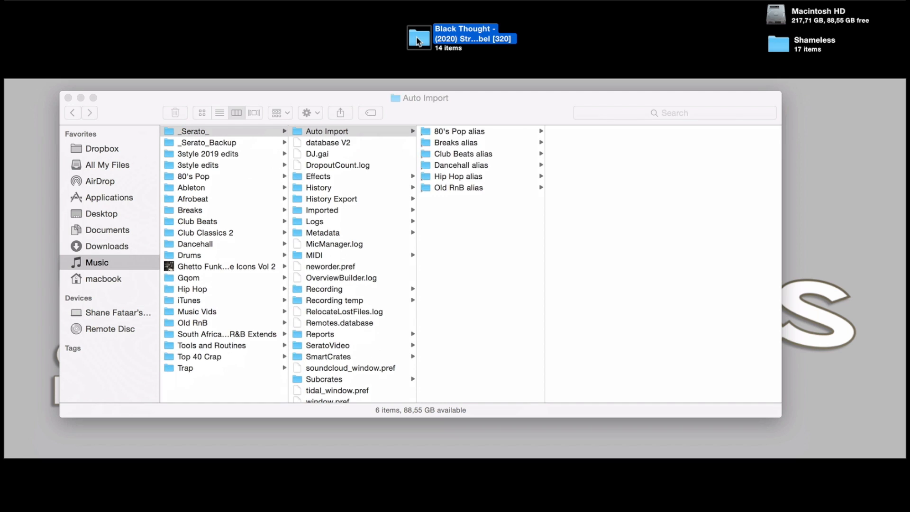
Step: View the desktop Black Thought album folder and the Good Morning track's details
{"action": "double_click", "coordinate": [419, 38]}
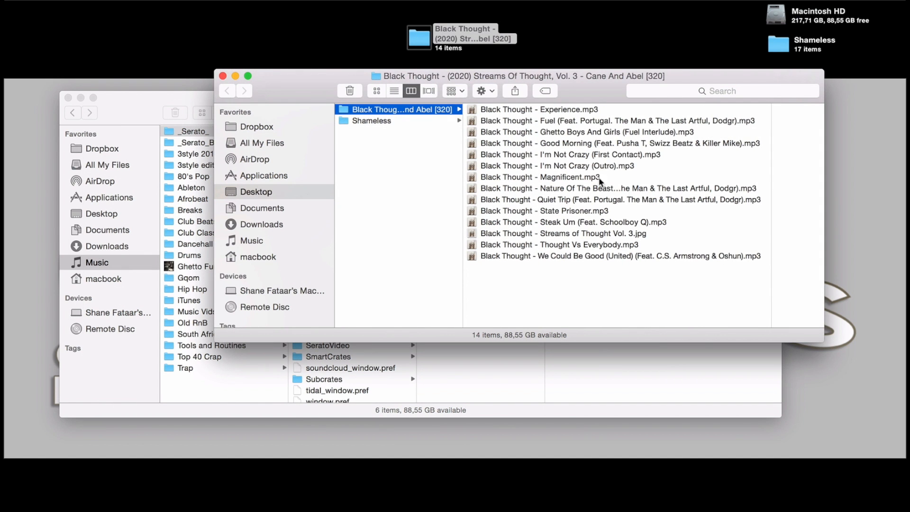
{"action": "left_click", "coordinate": [586, 143]}
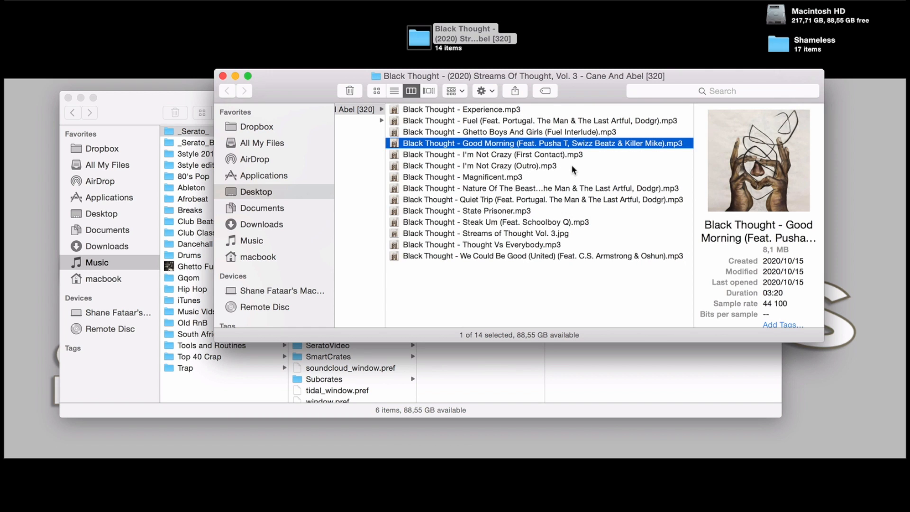
{"action": "mouse_move", "coordinate": [306, 90]}
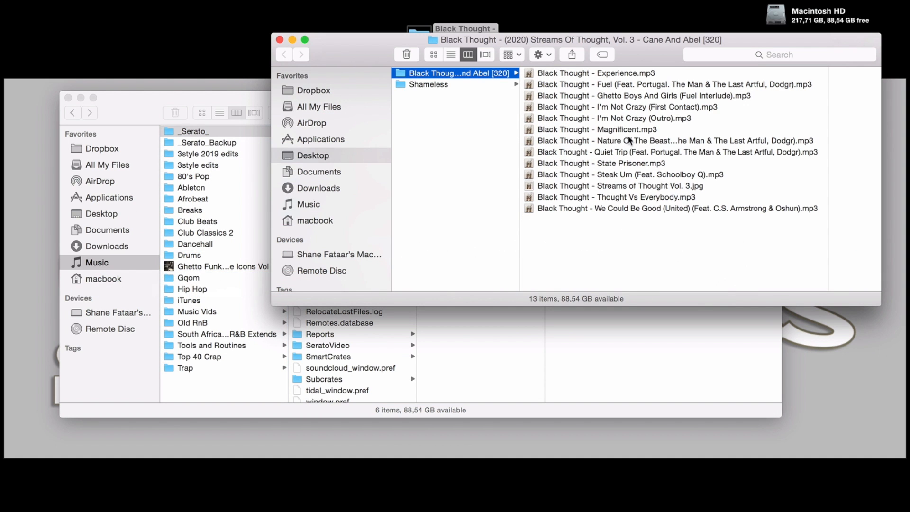
{"action": "mouse_move", "coordinate": [222, 284]}
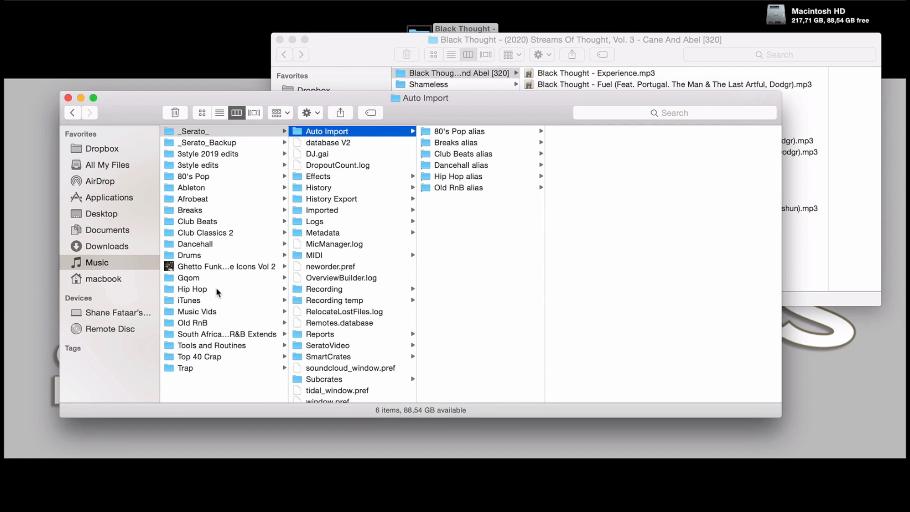
{"action": "mouse_move", "coordinate": [605, 496]}
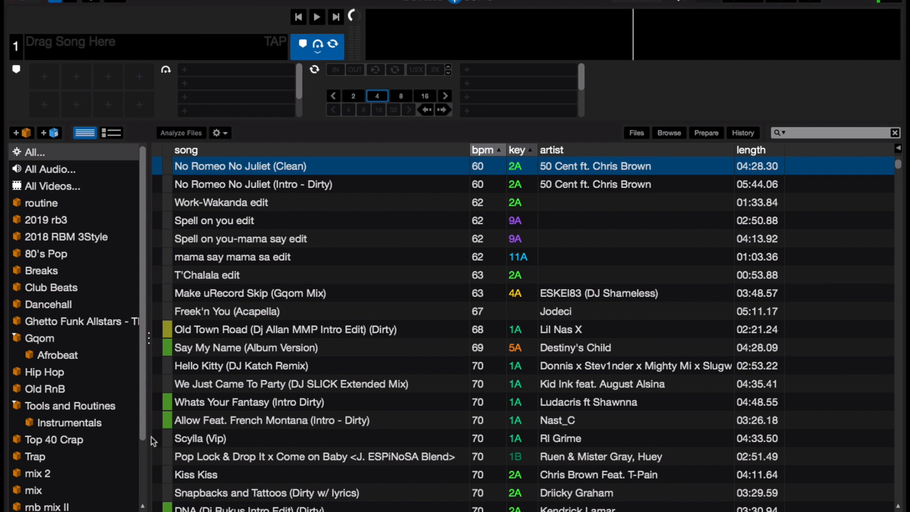
Step: Search the Hip Hop crate for 'black th' to find the Good Morning track
{"action": "left_click", "coordinate": [45, 372]}
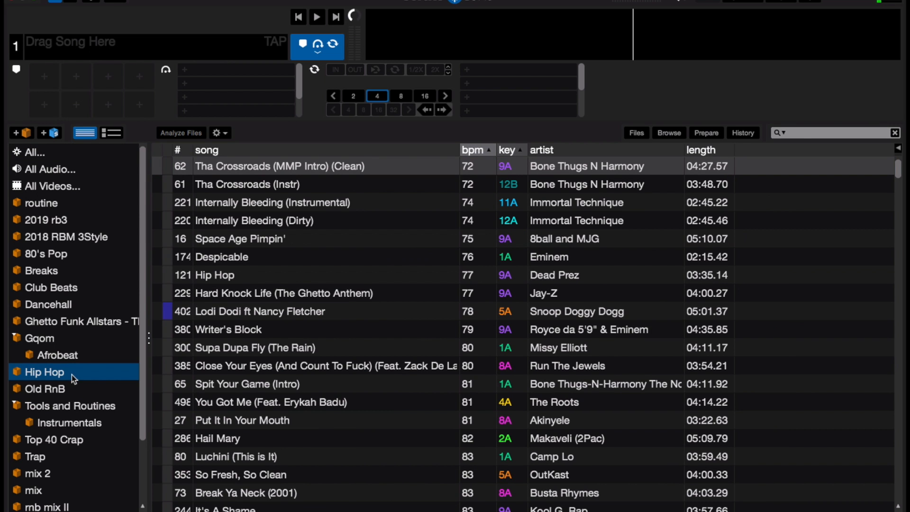
{"action": "left_click", "coordinate": [837, 133]}
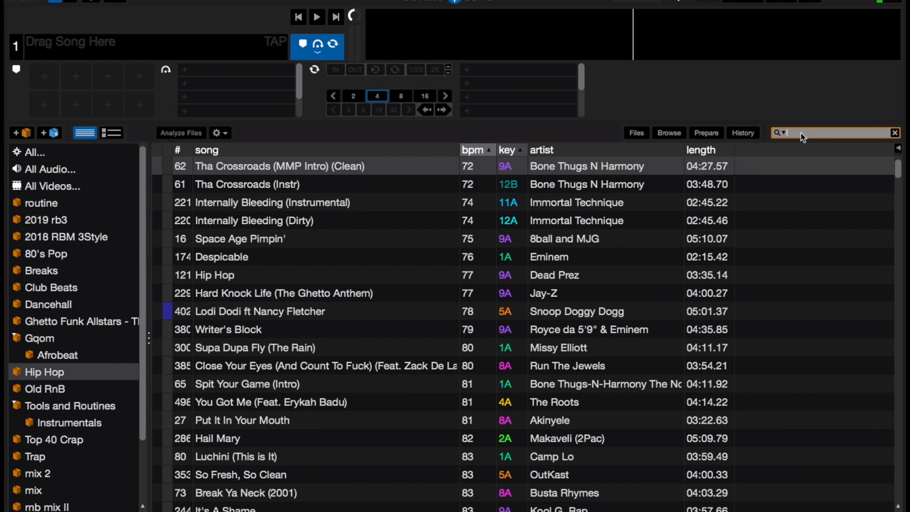
{"action": "type", "text": "black though"}
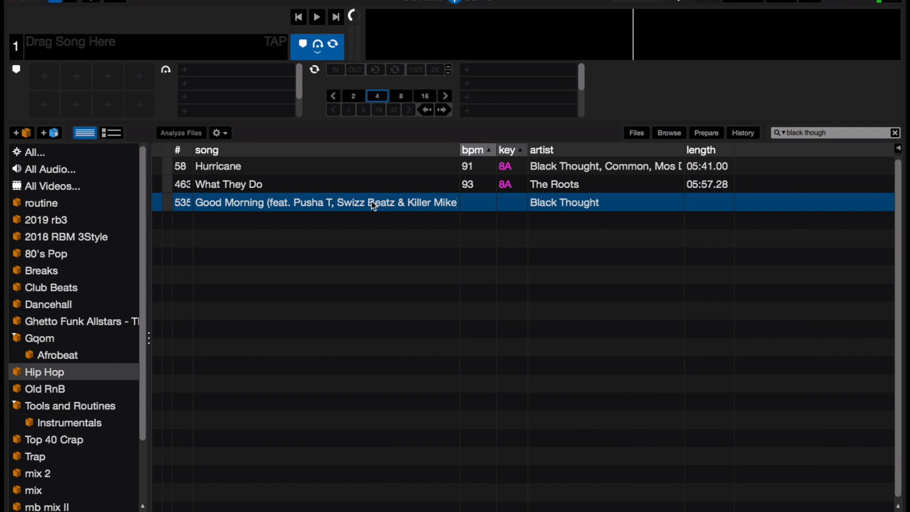
Step: Analyze Good Morning to get its 92 BPM and key, then quit Serato
{"action": "left_click", "coordinate": [180, 133]}
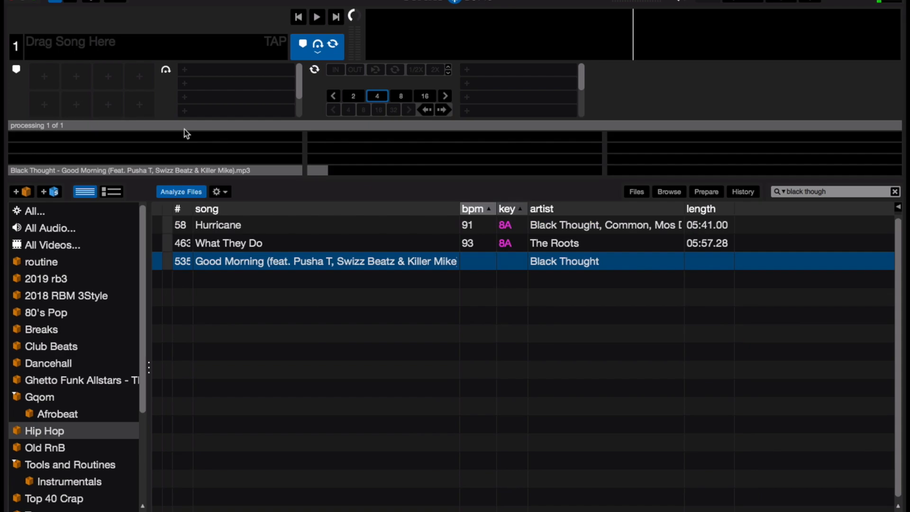
{"action": "left_click", "coordinate": [181, 191]}
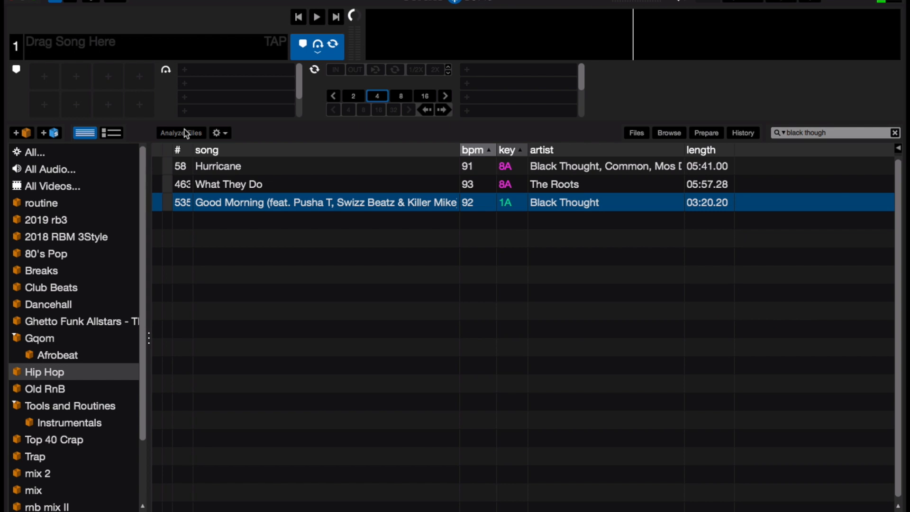
{"action": "double_click", "coordinate": [325, 202]}
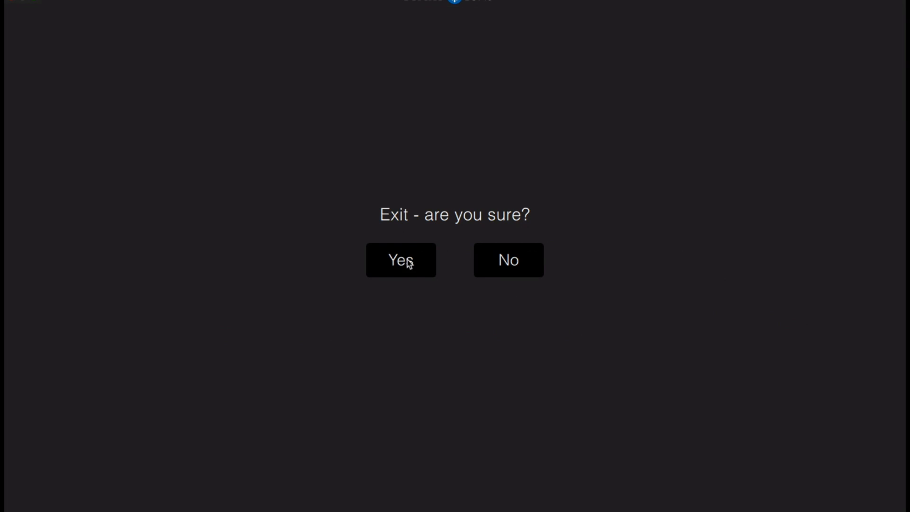
Step: Confirm quitting Serato so the album tracks can be moved into Music/Hip Hop
{"action": "left_click", "coordinate": [507, 260]}
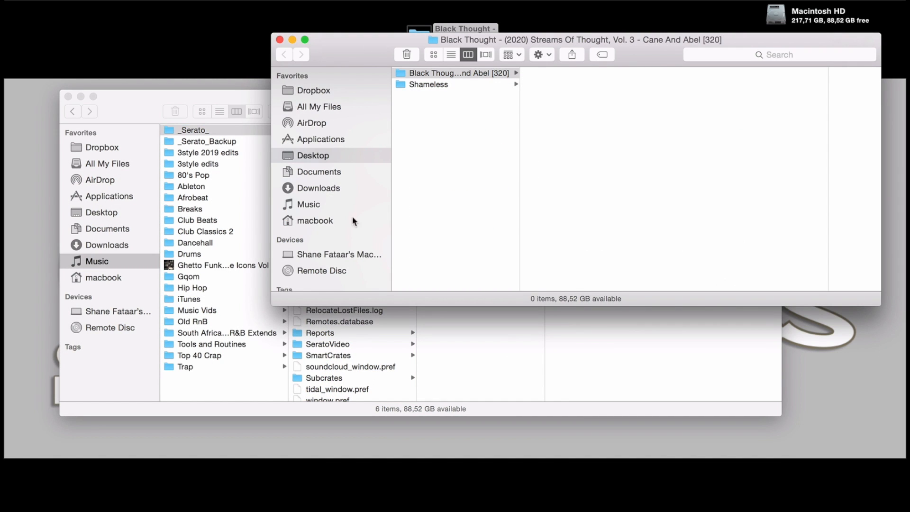
{"action": "mouse_move", "coordinate": [252, 71]}
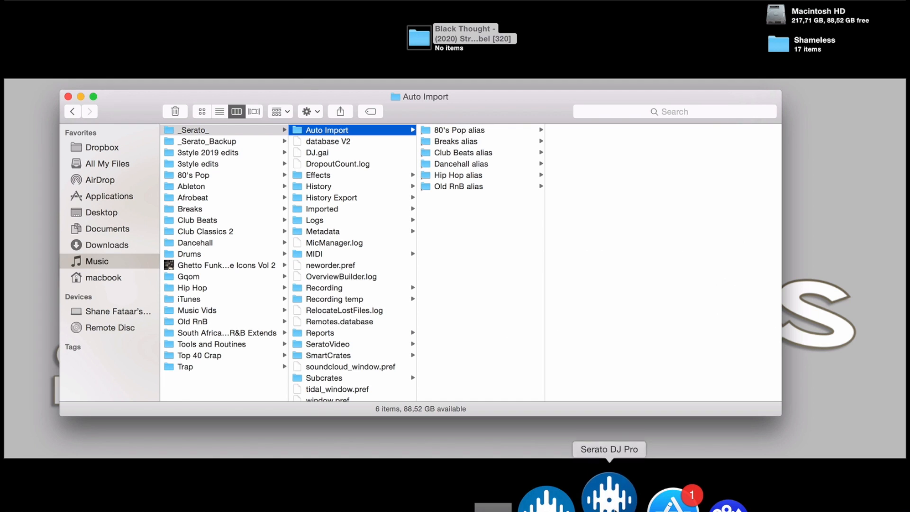
Step: Relaunch Serato and search the Hip Hop crate for 'black' to list the imported album tracks
{"action": "left_click", "coordinate": [608, 492]}
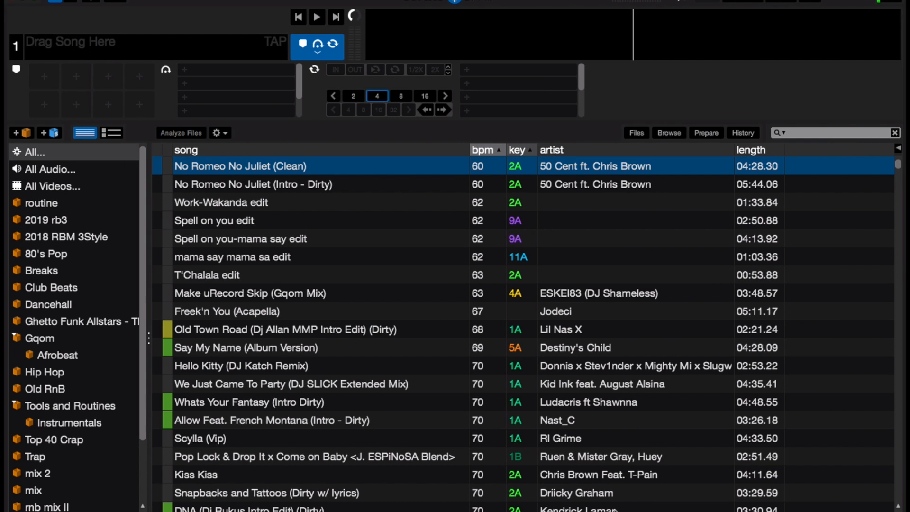
{"action": "mouse_move", "coordinate": [52, 376]}
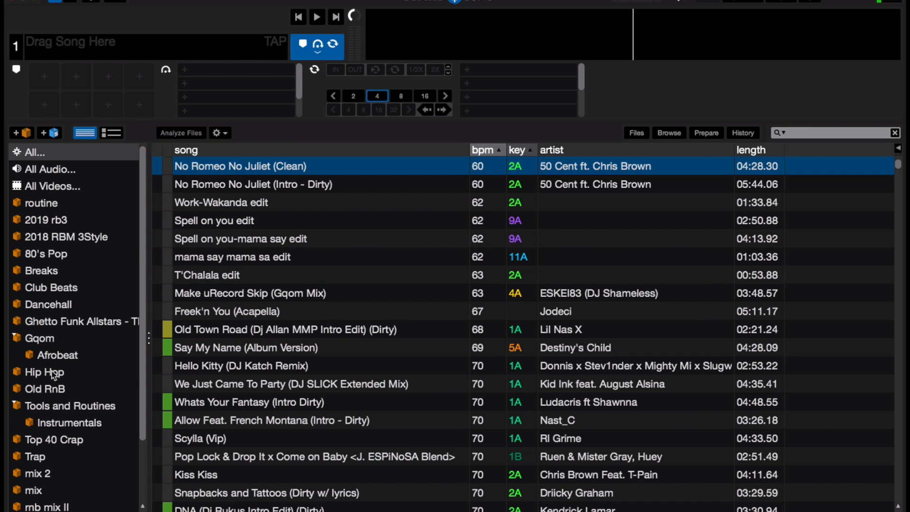
{"action": "left_click", "coordinate": [43, 371]}
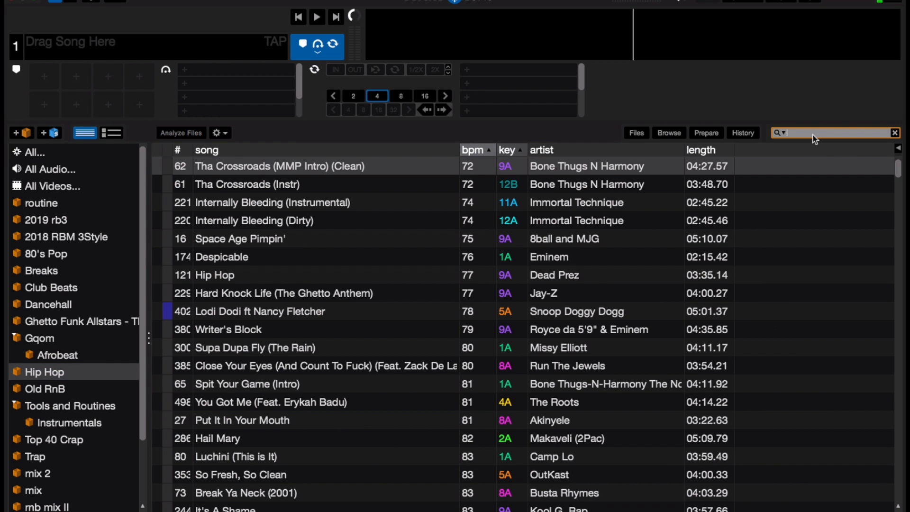
{"action": "type", "text": "black though"}
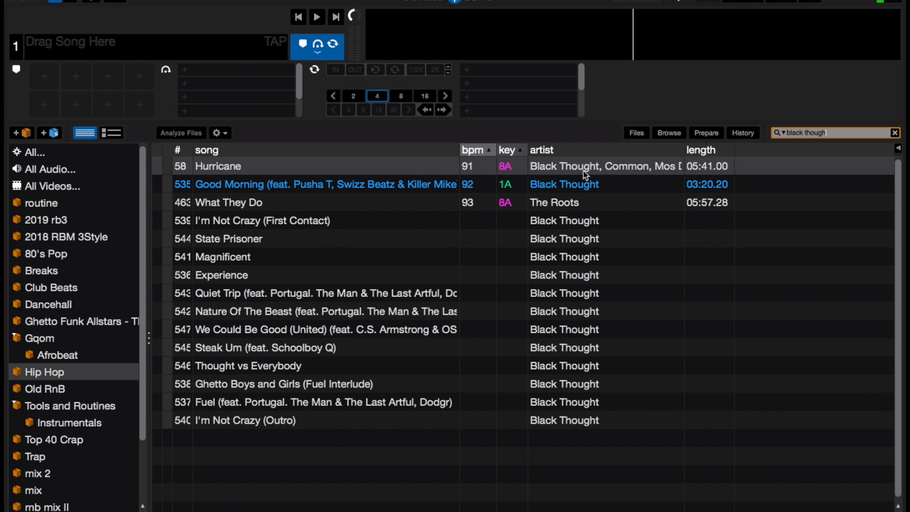
{"action": "left_click", "coordinate": [262, 221]}
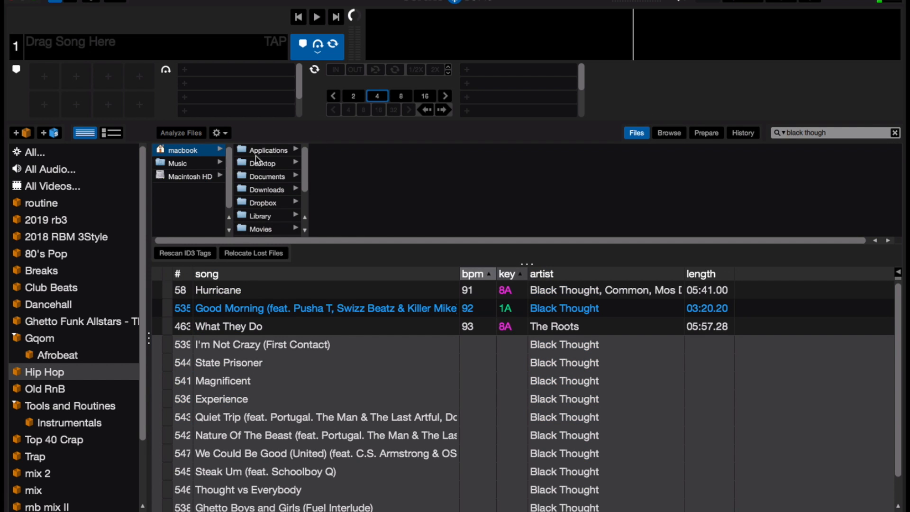
Step: Browse Files to Music > Hip Hop and analyze the twelve new Black Thought tracks for BPM, key and length
{"action": "left_click", "coordinate": [178, 163]}
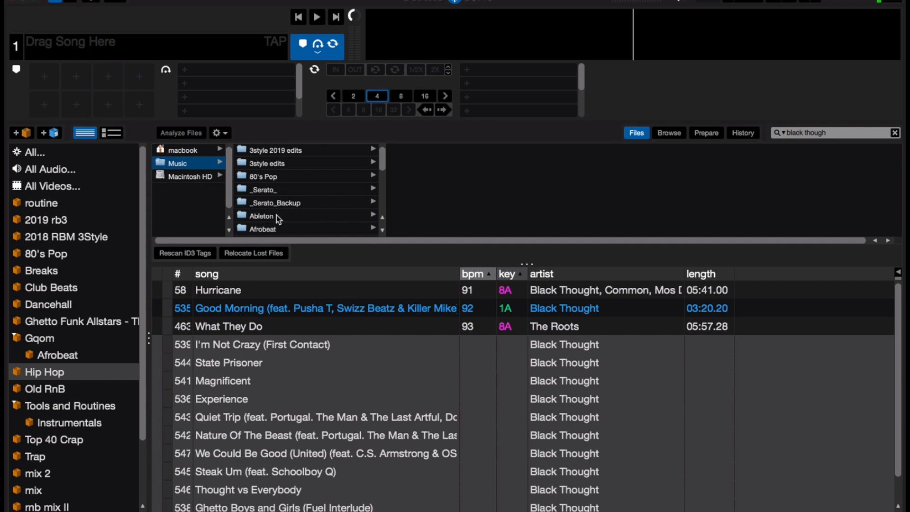
{"action": "scroll", "scroll_direction": "down", "scroll_amount": 3}
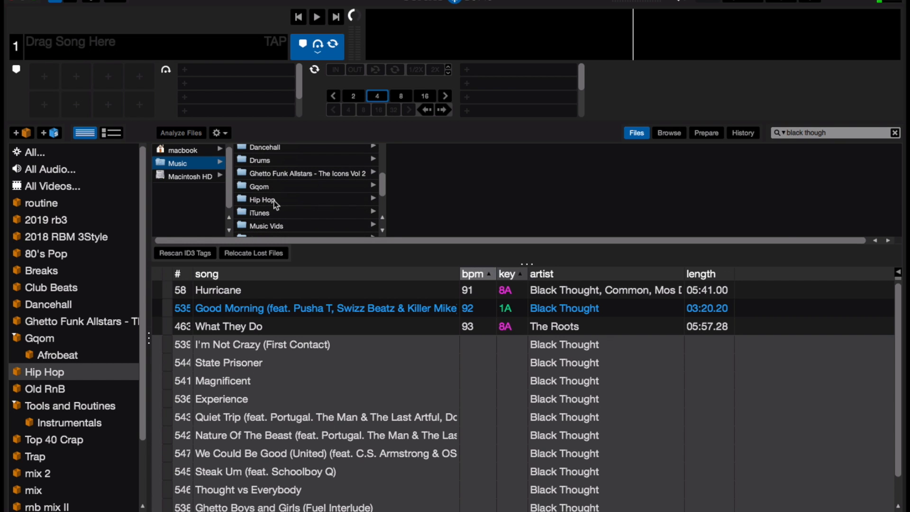
{"action": "left_click", "coordinate": [263, 199]}
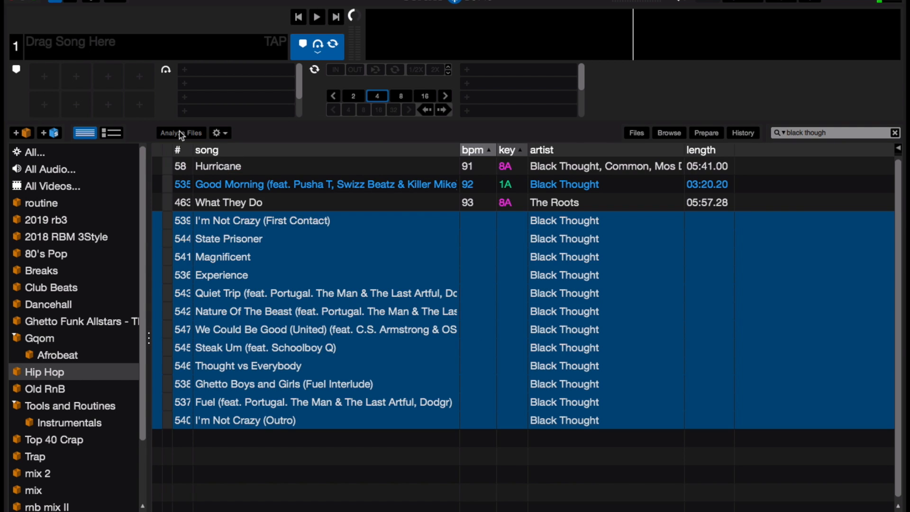
{"action": "left_click", "coordinate": [169, 133]}
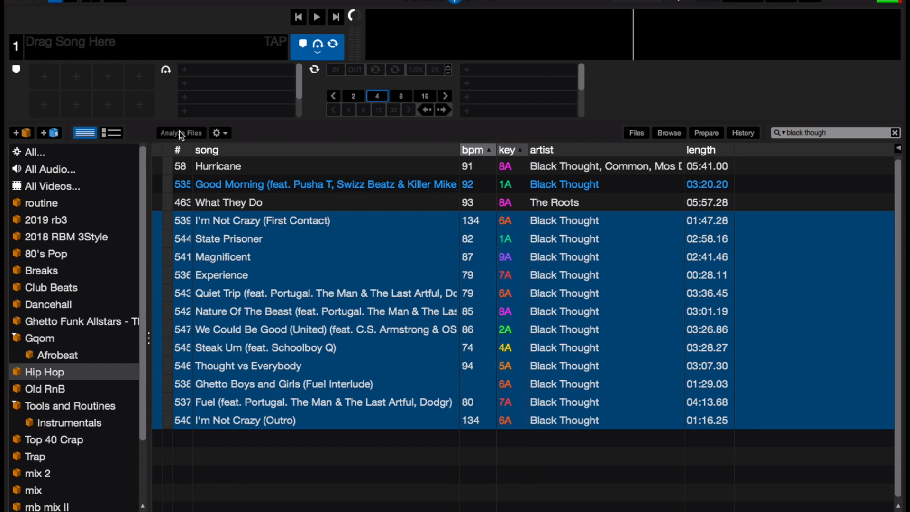